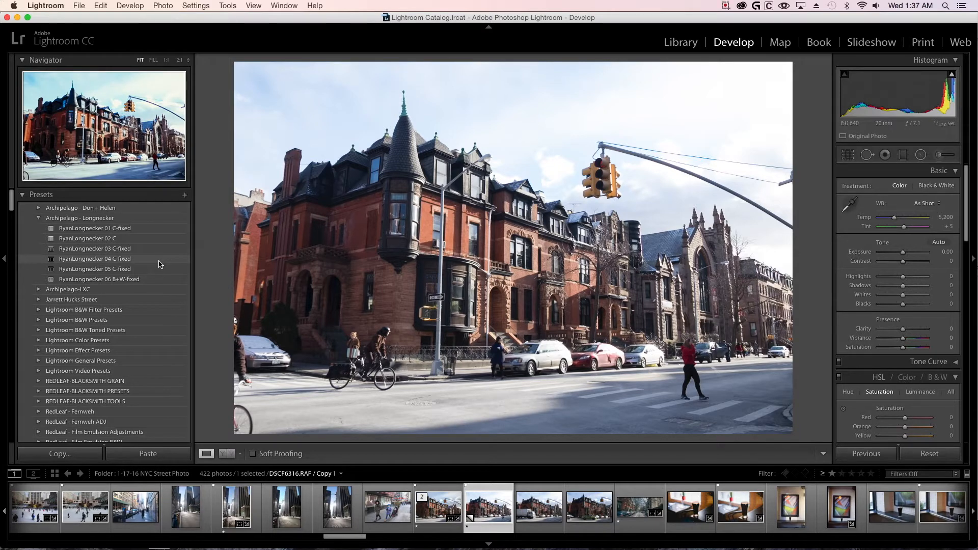
Apply an Archipelago film-look preset, then set Exposure -0.45, Contrast +17, Highlights -81, Shadows +53.
click(96, 258)
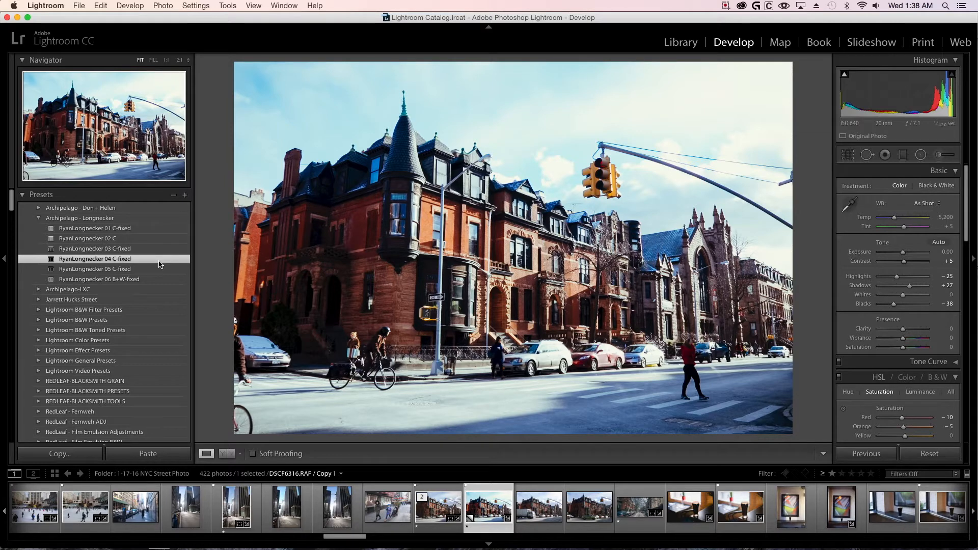
mouse_move(357, 389)
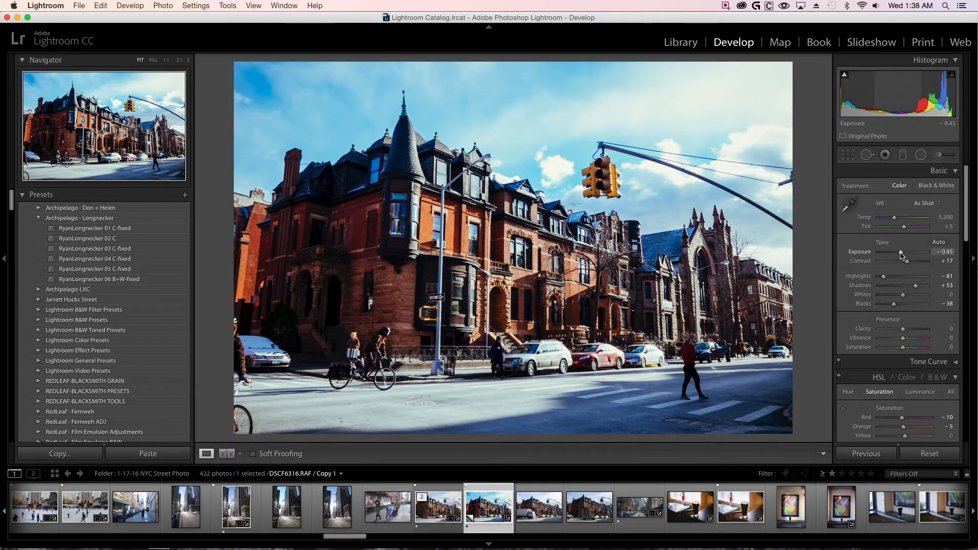
Straighten the photo with a Crop & Straighten angle of about -0.55 degrees.
click(848, 154)
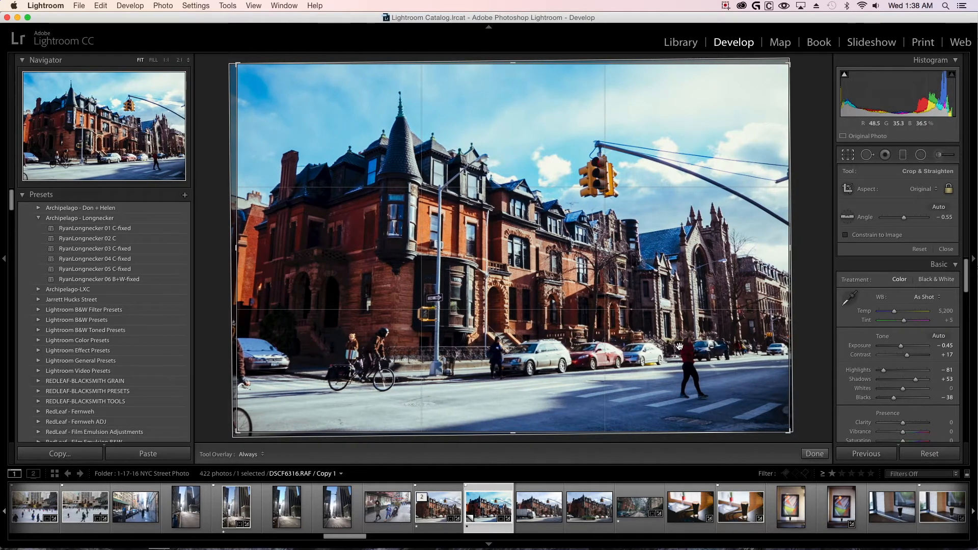
click(814, 454)
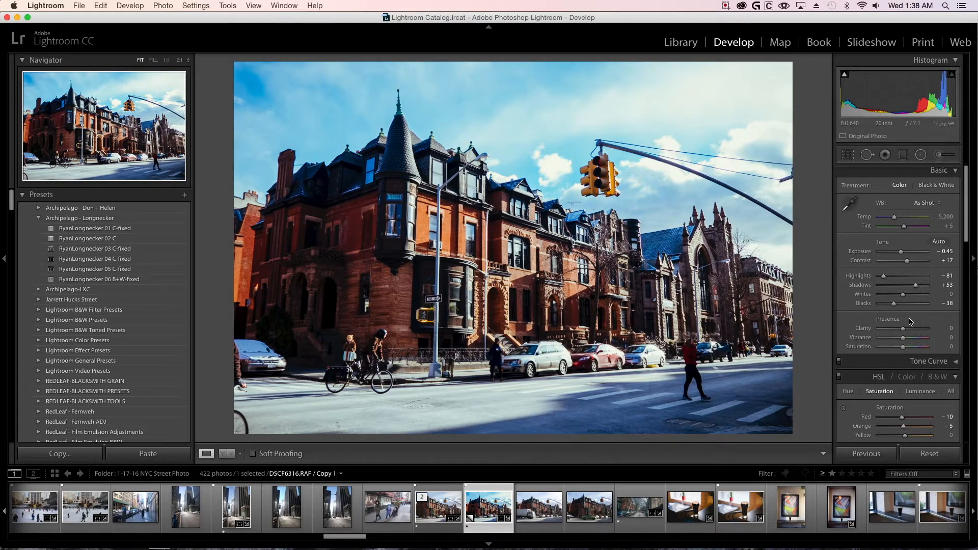
Set manual lens corrections Vertical -9, Horizontal +4 with Constrain Crop enabled.
scroll(down, 3)
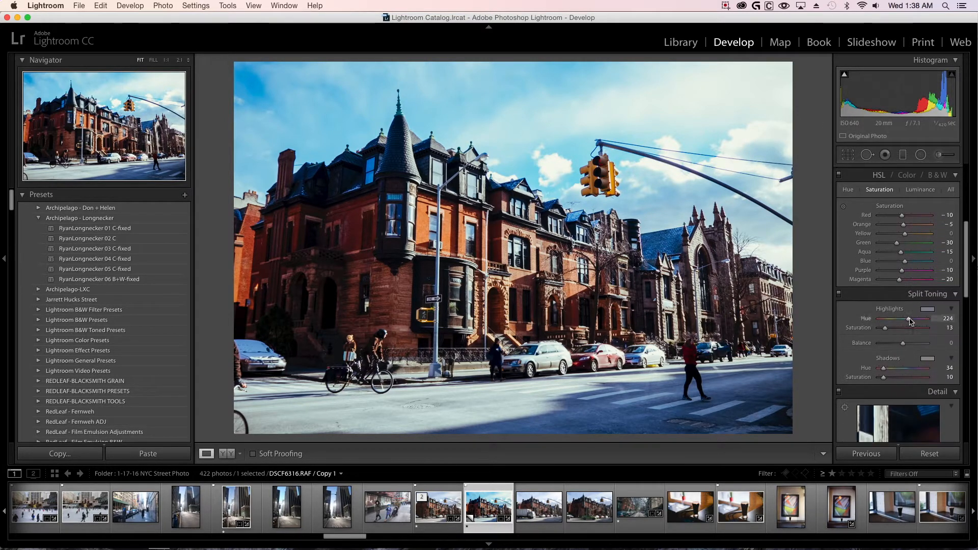
scroll(down, 3)
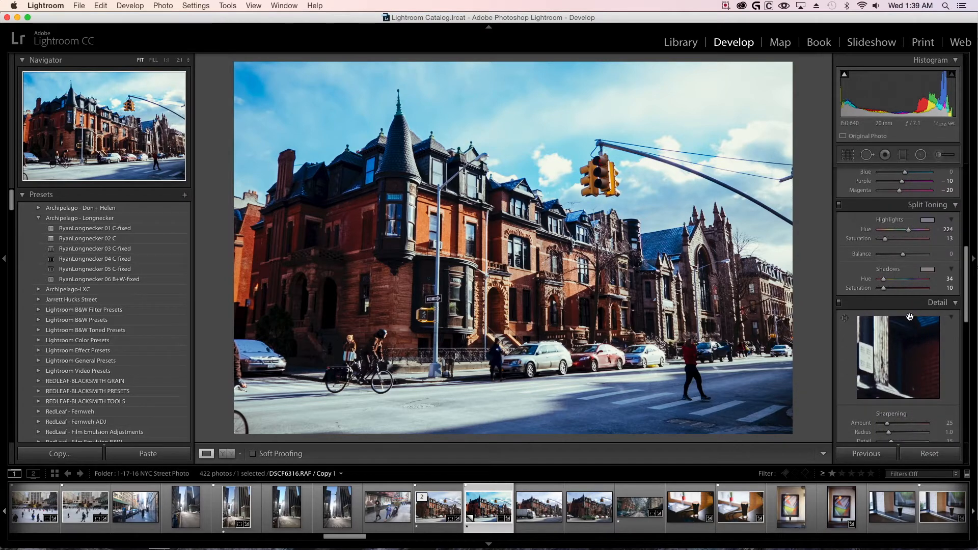
mouse_move(249, 324)
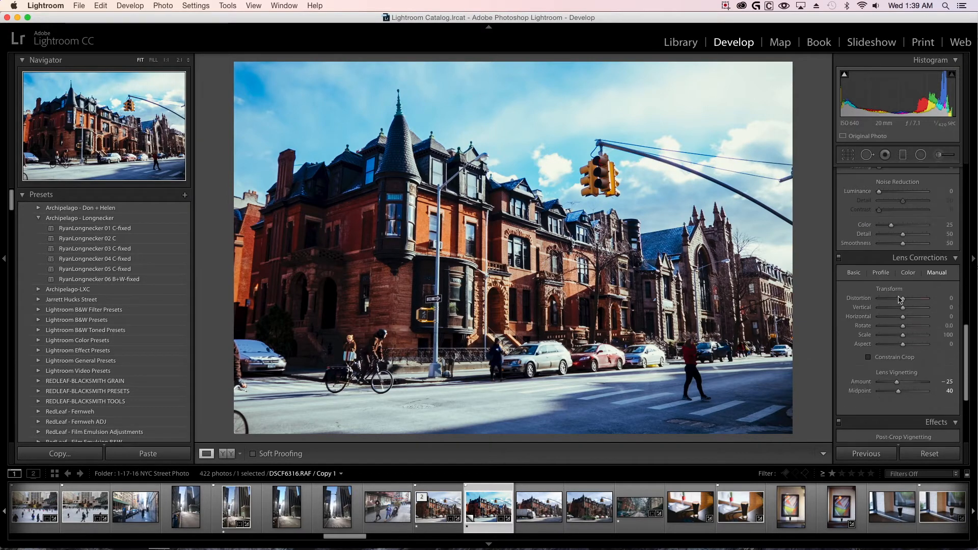
click(869, 357)
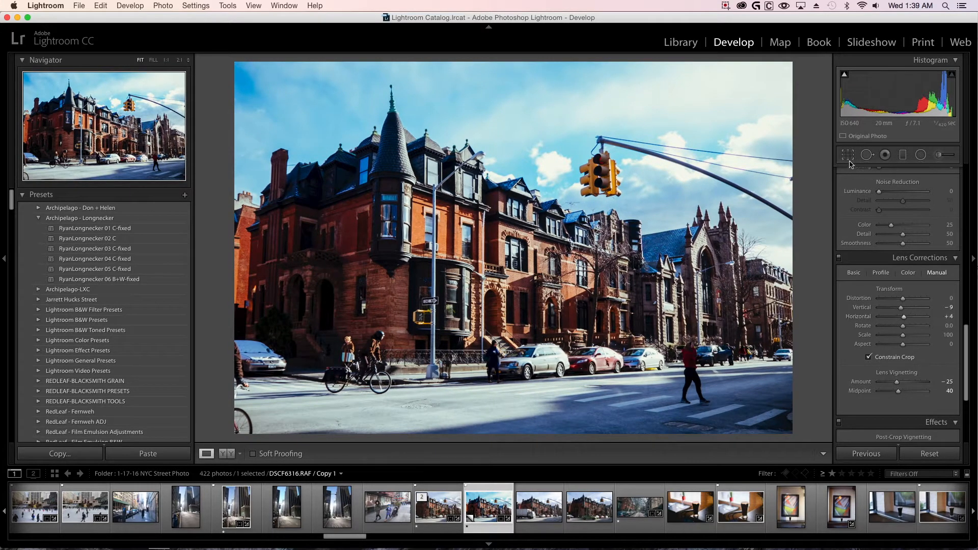
Rotate the photo further counterclockwise to an angle of about -1.3 degrees.
click(847, 153)
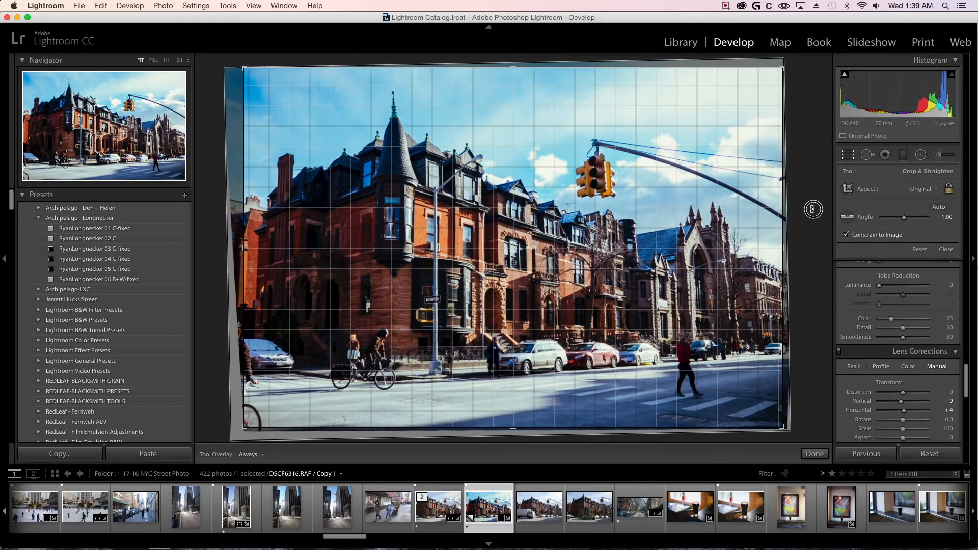
drag(813, 207, 815, 207)
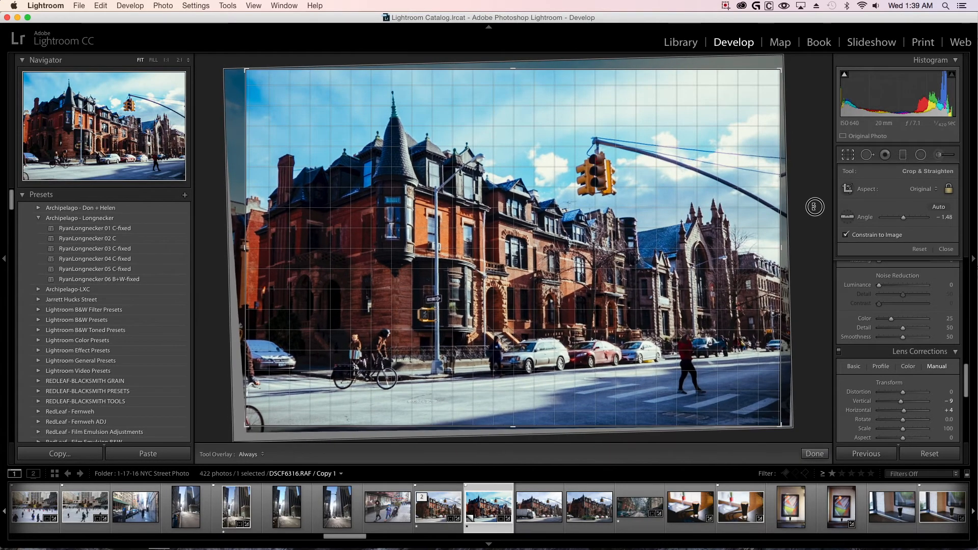
click(816, 454)
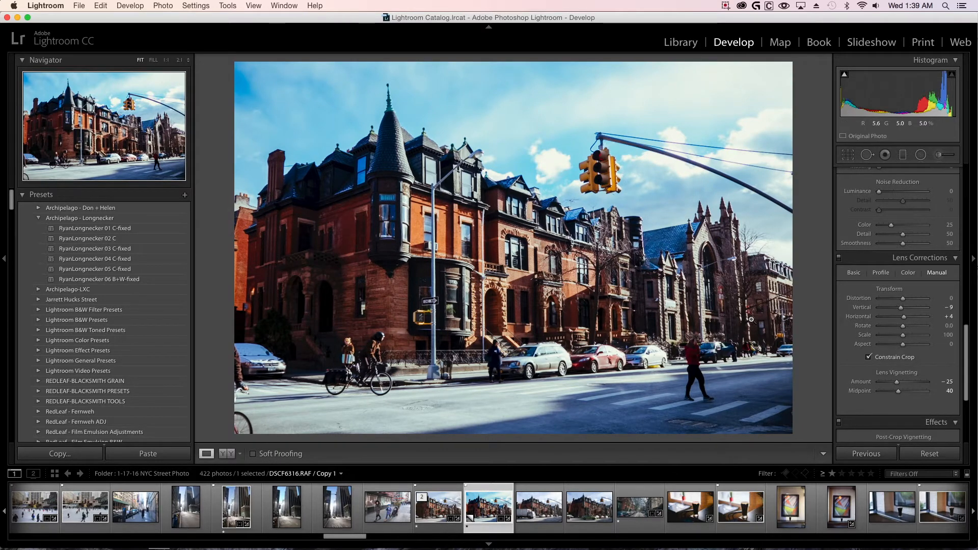
Tighten the crop around the corner building by pulling the handles inward.
click(847, 154)
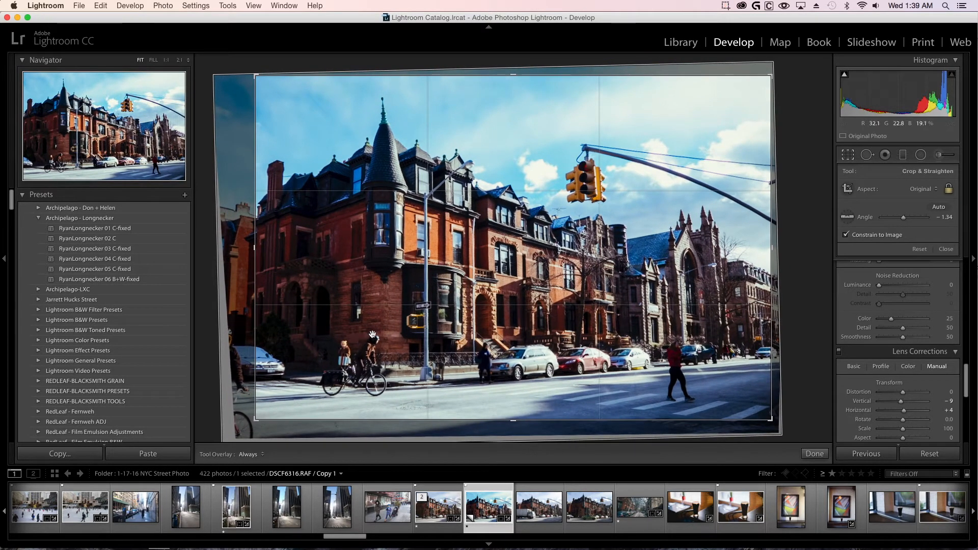
click(814, 454)
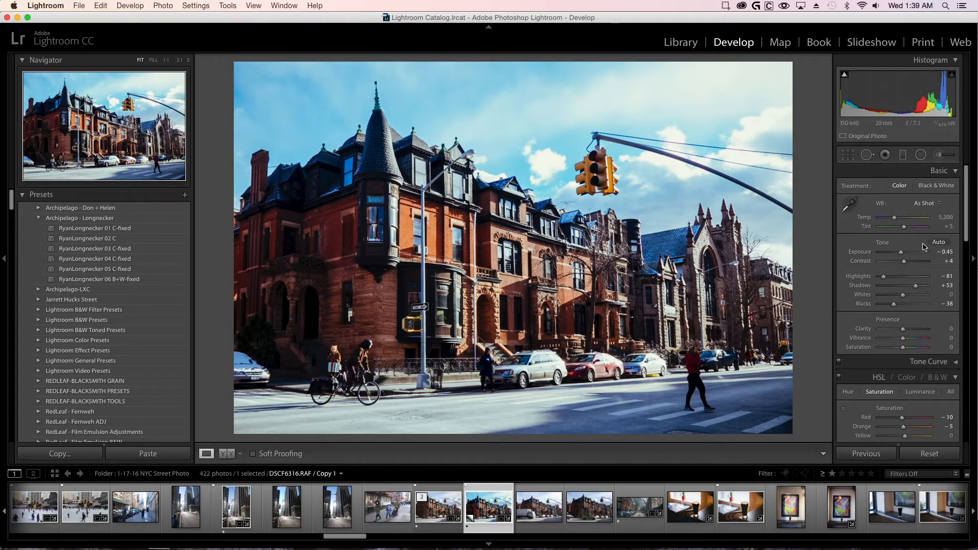
Add a graduated filter over the sky with lowered highlights, then start a brush adjustment at Exposure 0.71.
click(902, 155)
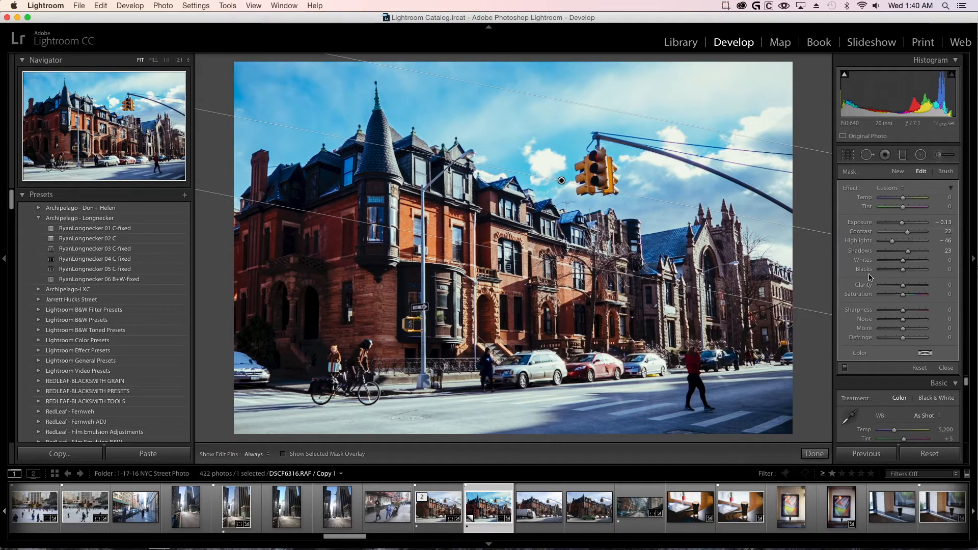
click(939, 154)
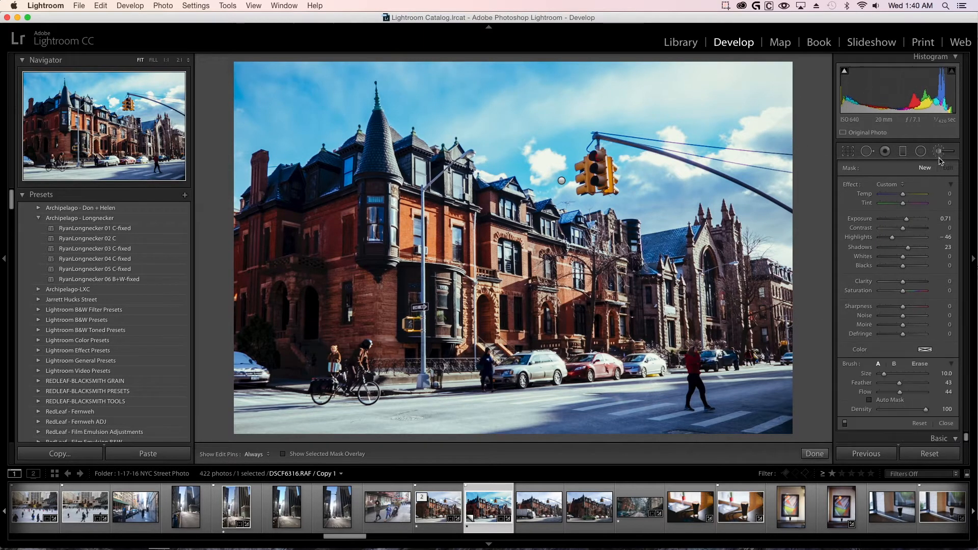
mouse_move(764, 426)
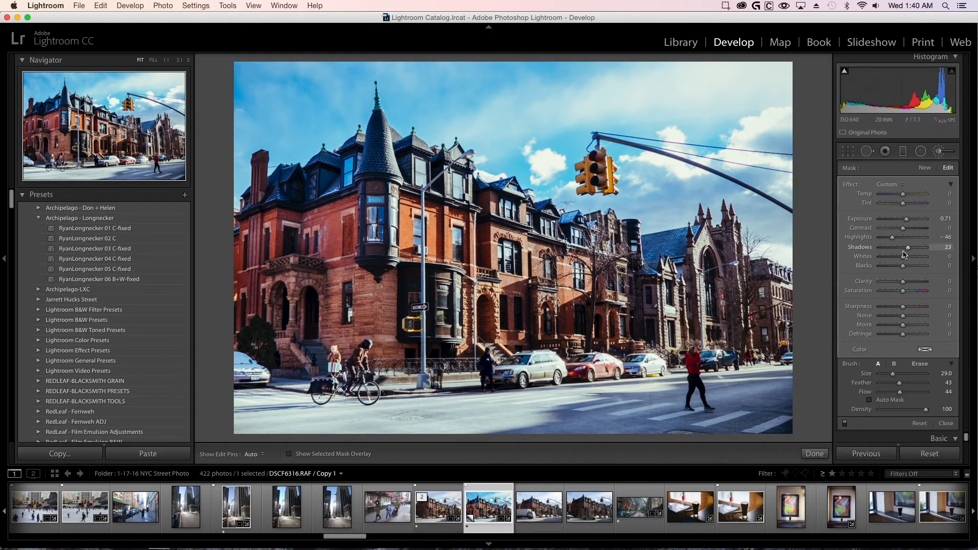
mouse_move(888, 258)
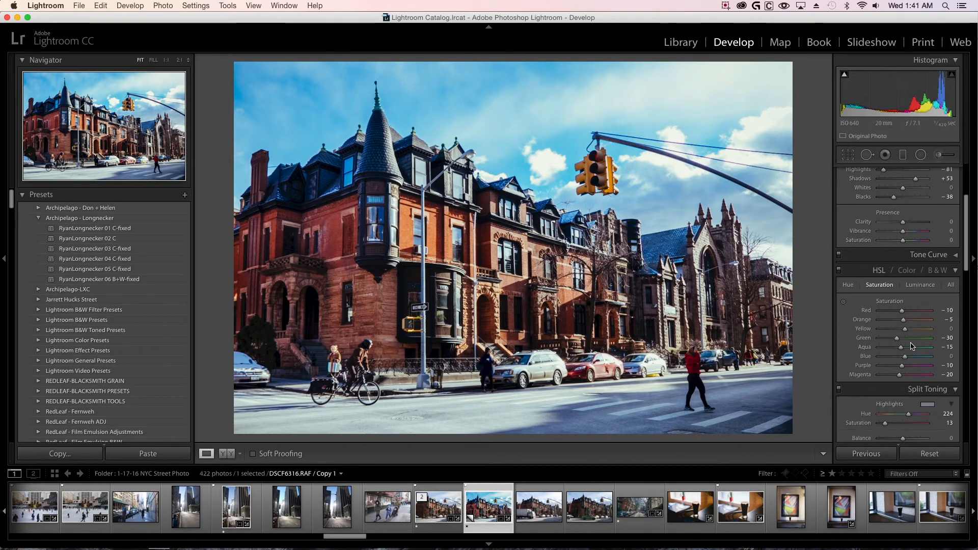
Raise the Detail panel's Sharpening Amount to 59.
scroll(down, 3)
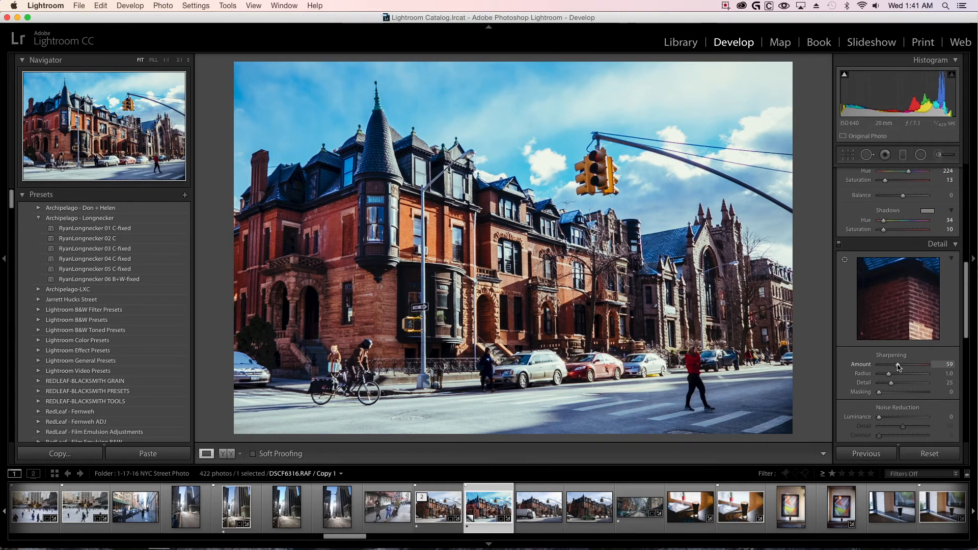
scroll(down, 3)
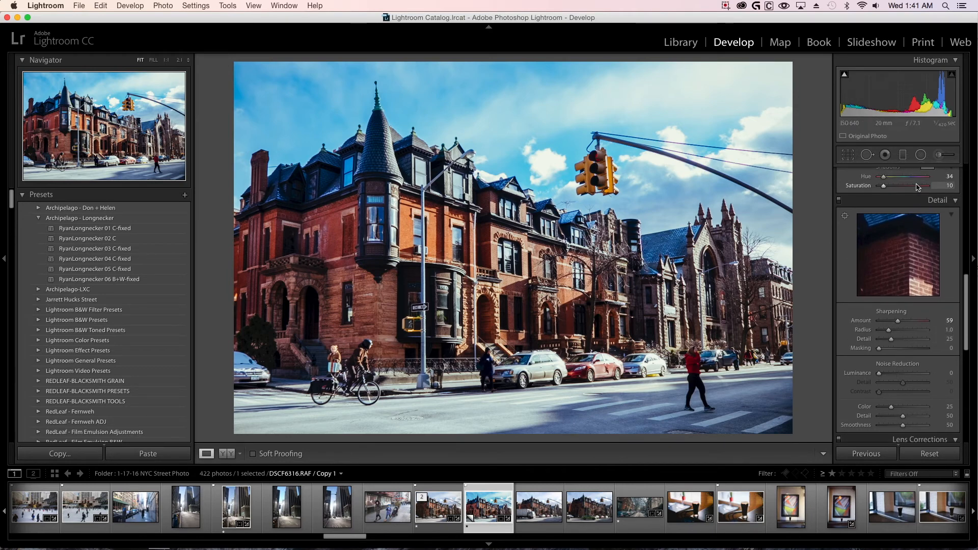
mouse_move(858, 126)
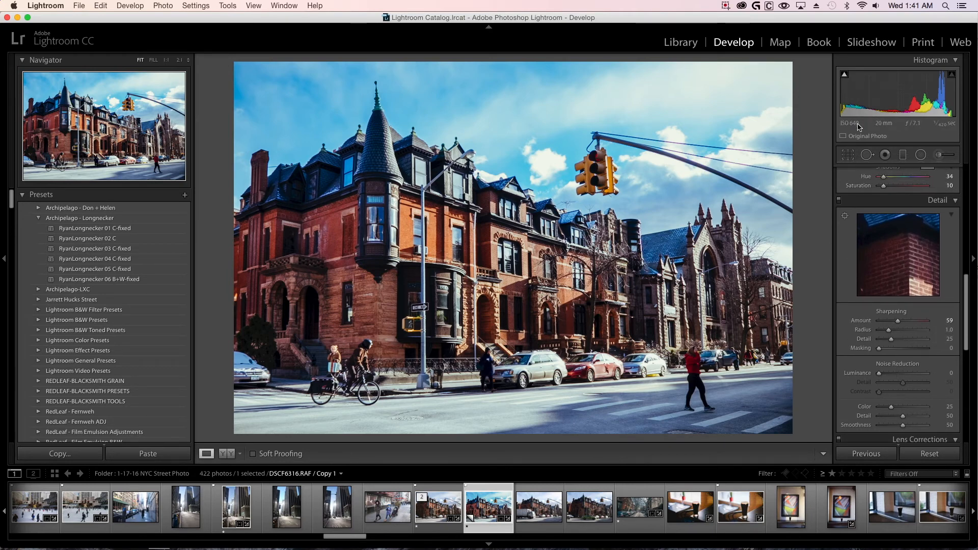
mouse_move(851, 124)
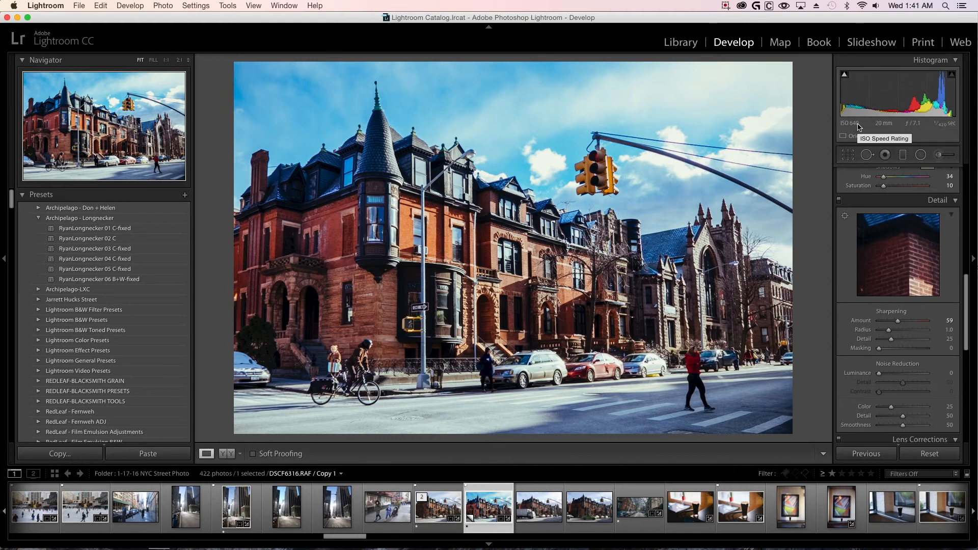